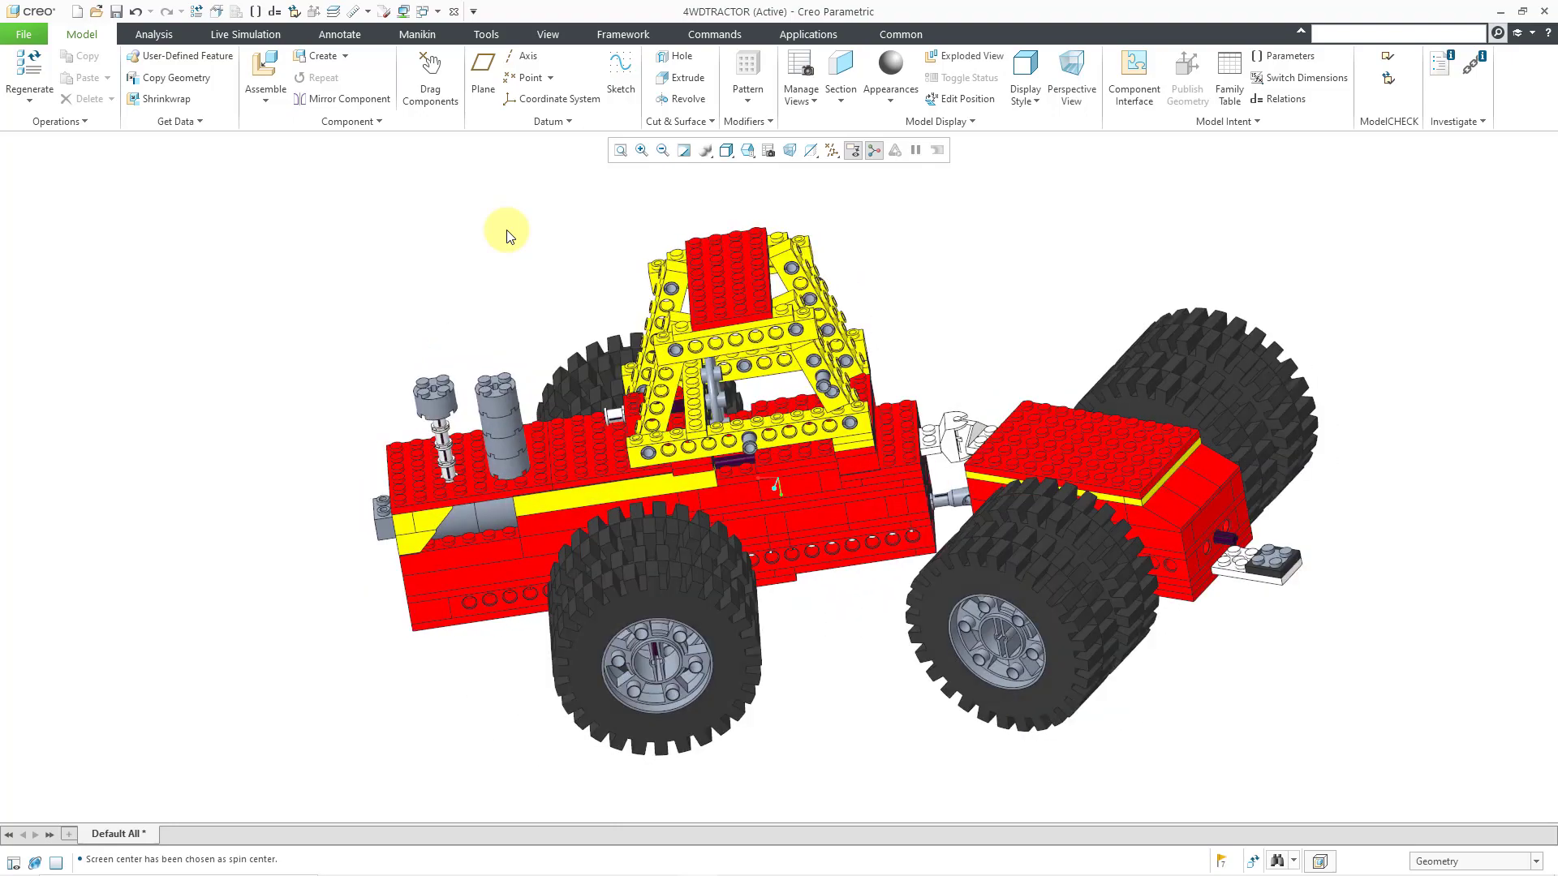
Turn off the Spin Center display so the marker is hidden.
{"action": "left_click", "coordinate": [853, 150]}
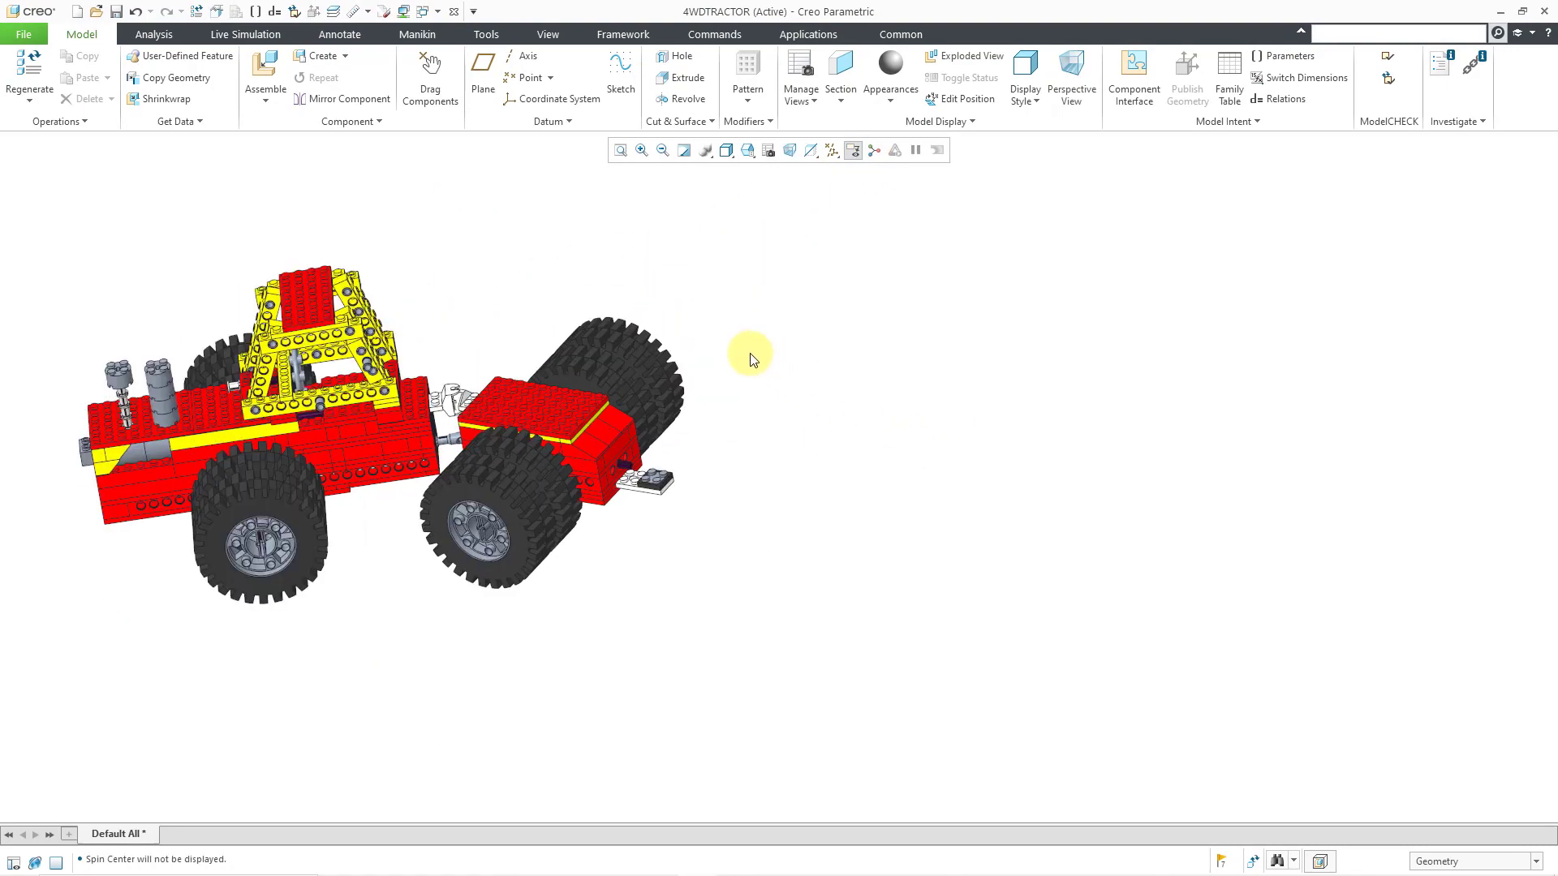
{"action": "mouse_move", "coordinate": [894, 445]}
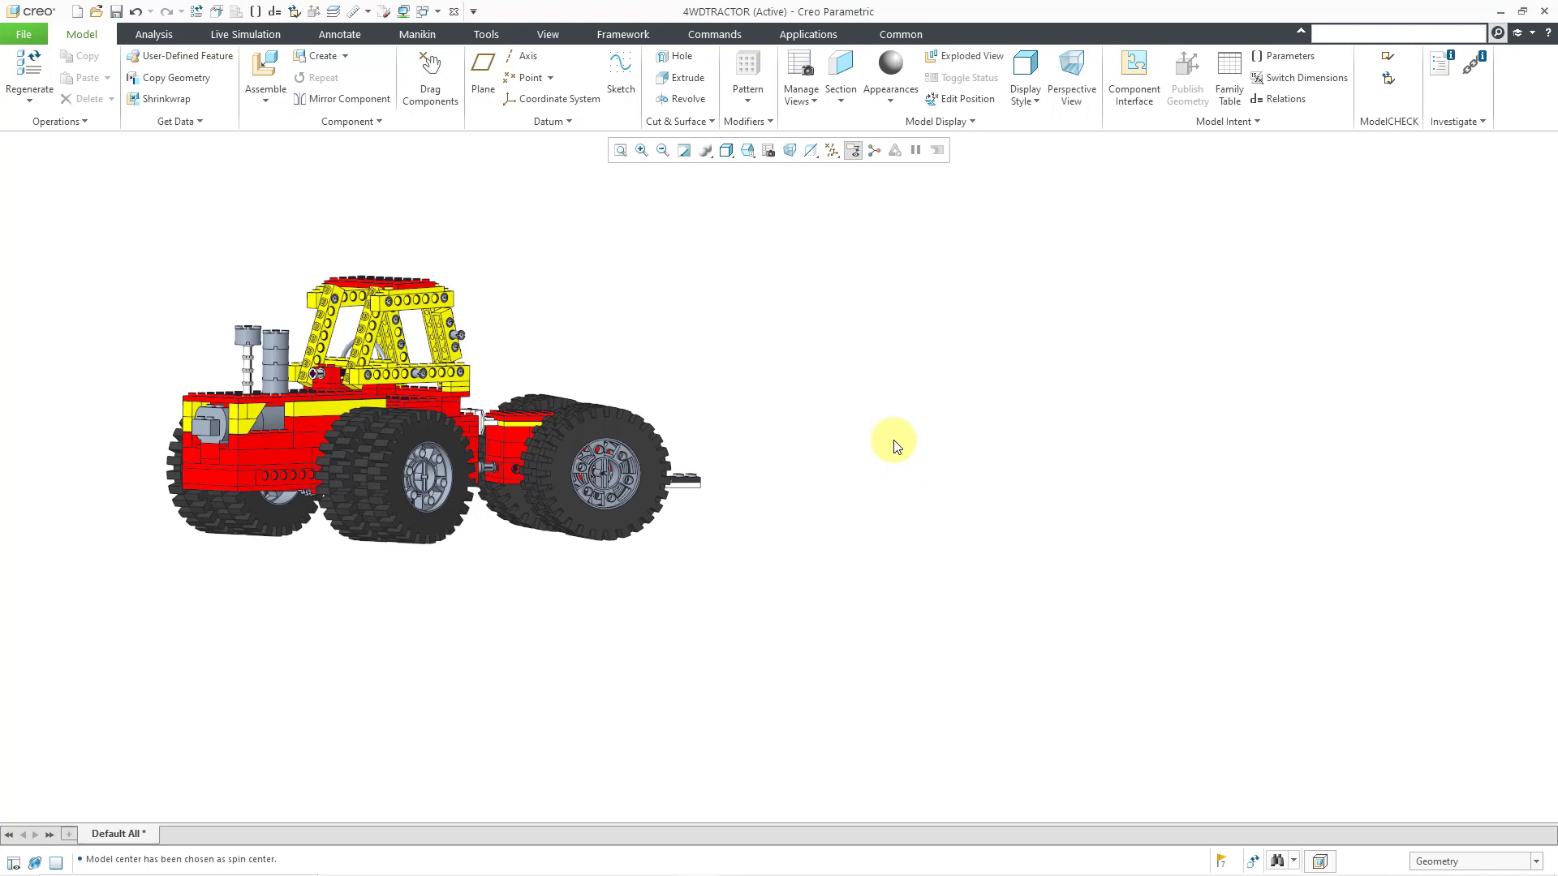
{"action": "mouse_move", "coordinate": [53, 88]}
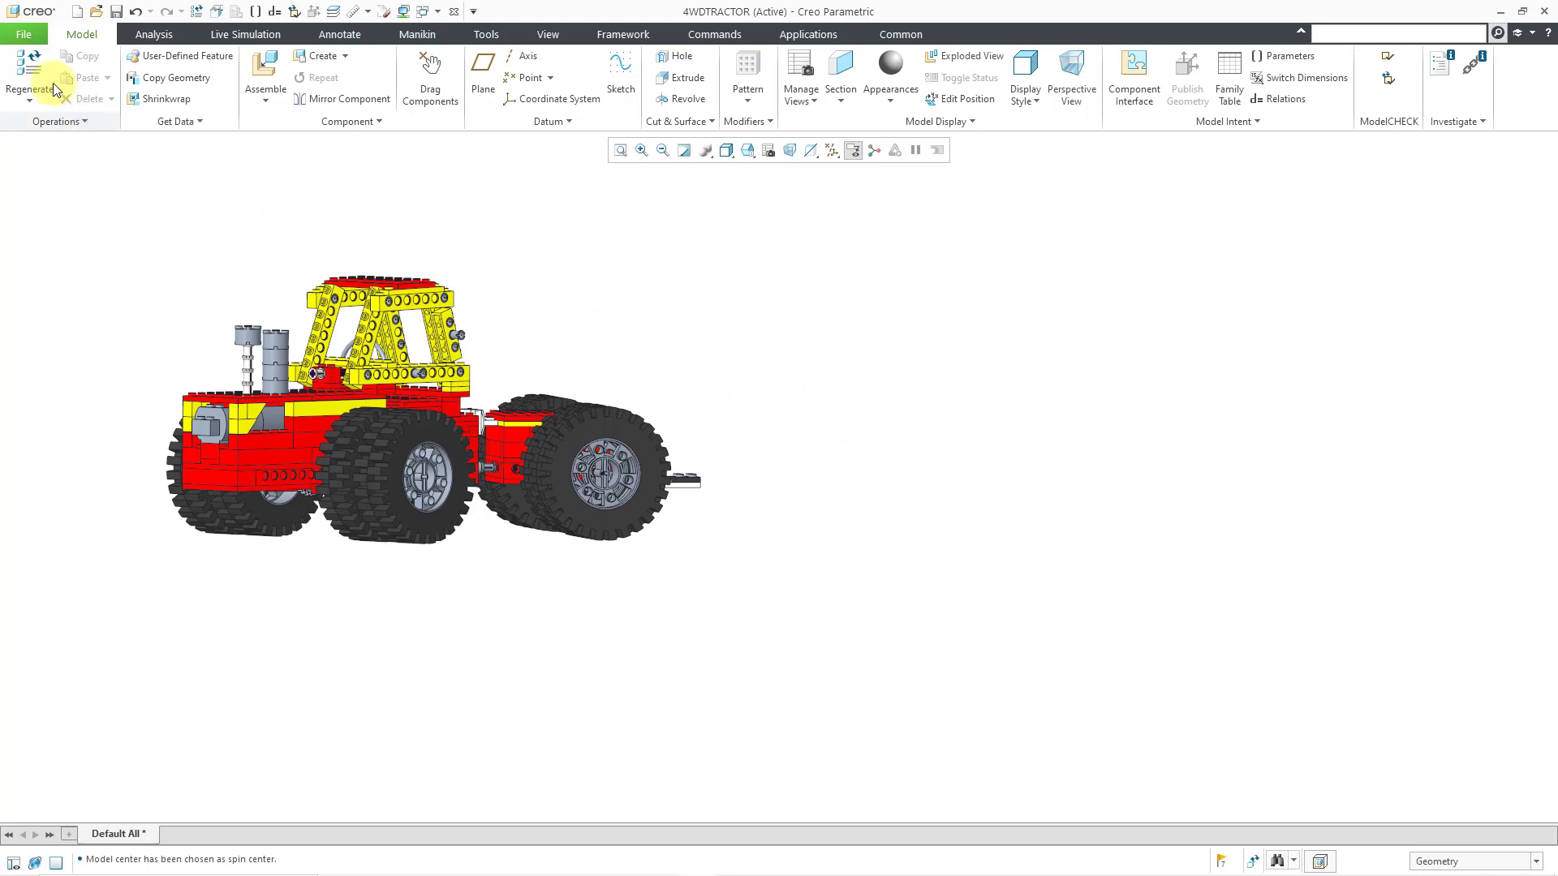
Check the Model Display default rotation angle in Options, leaving it at 15.
{"action": "left_click", "coordinate": [23, 34]}
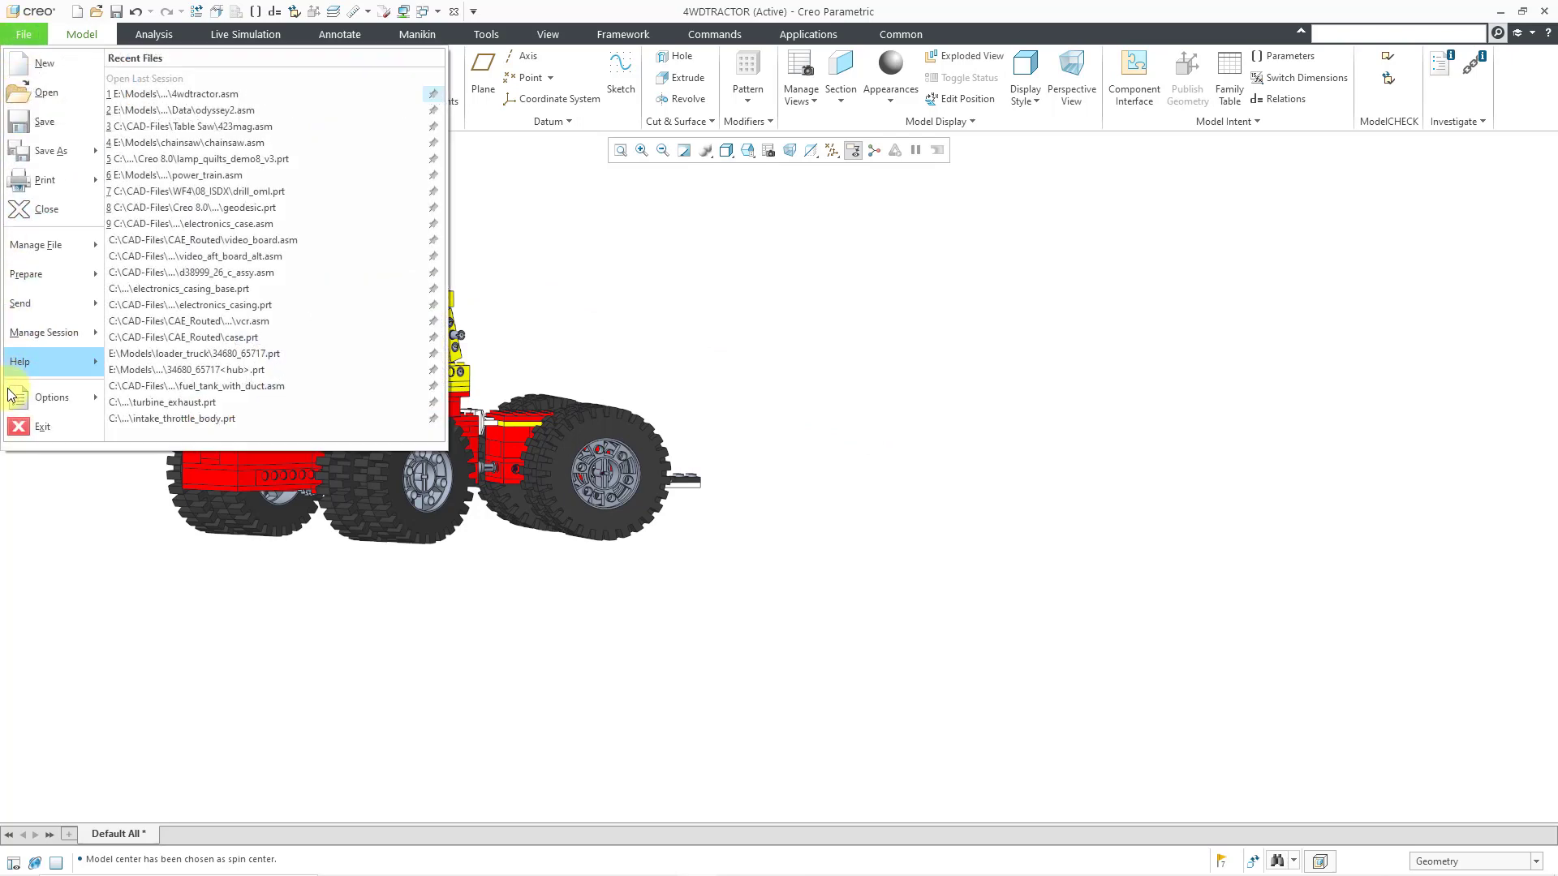
{"action": "left_click", "coordinate": [50, 396]}
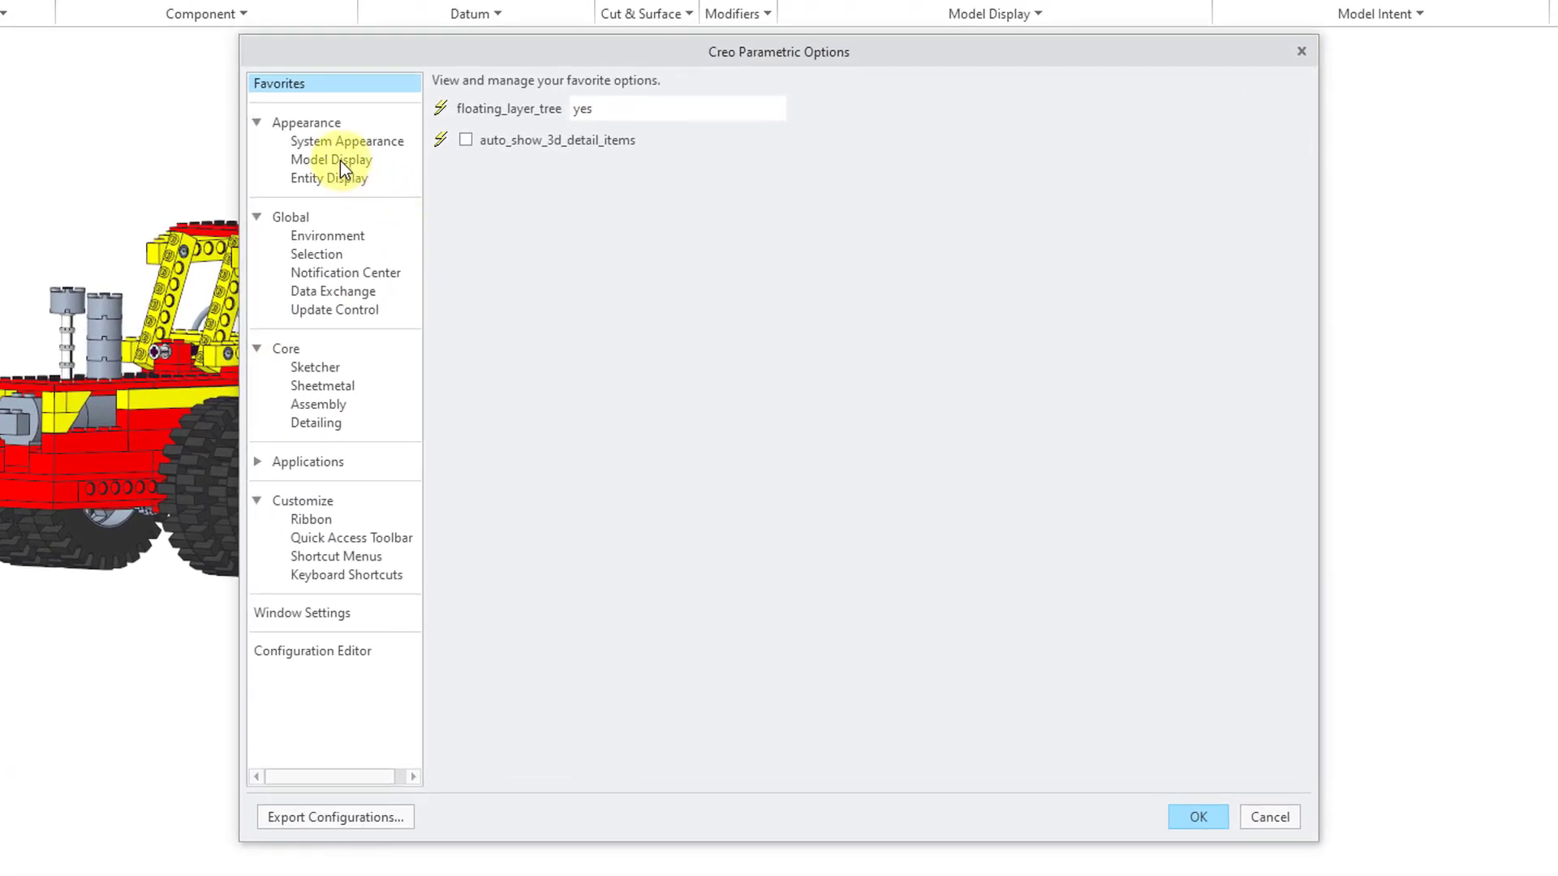
{"action": "left_click", "coordinate": [331, 159]}
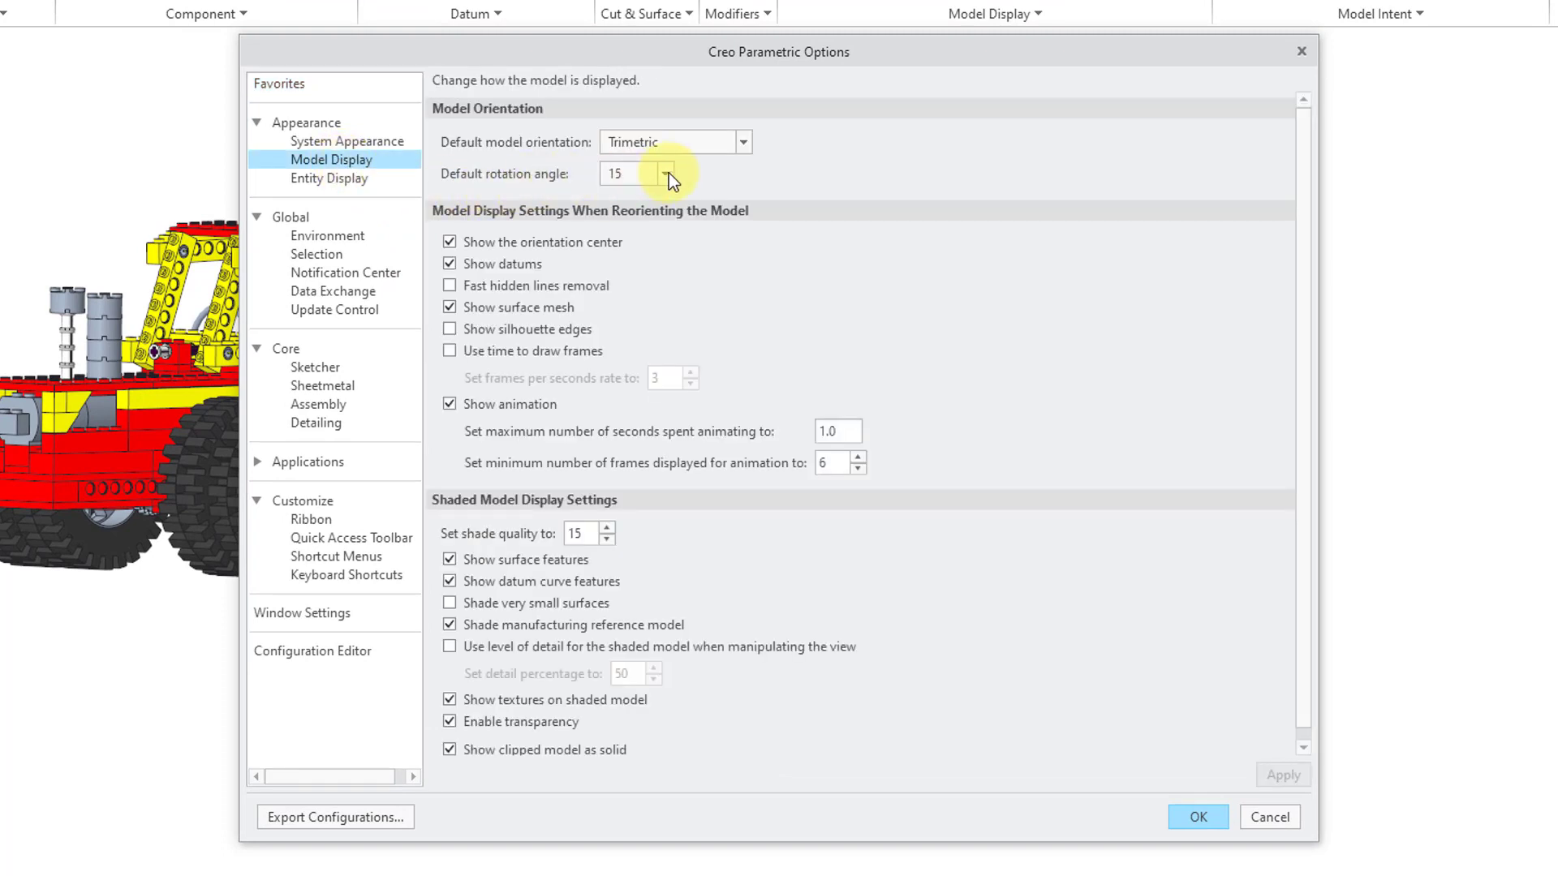
{"action": "left_click", "coordinate": [663, 173]}
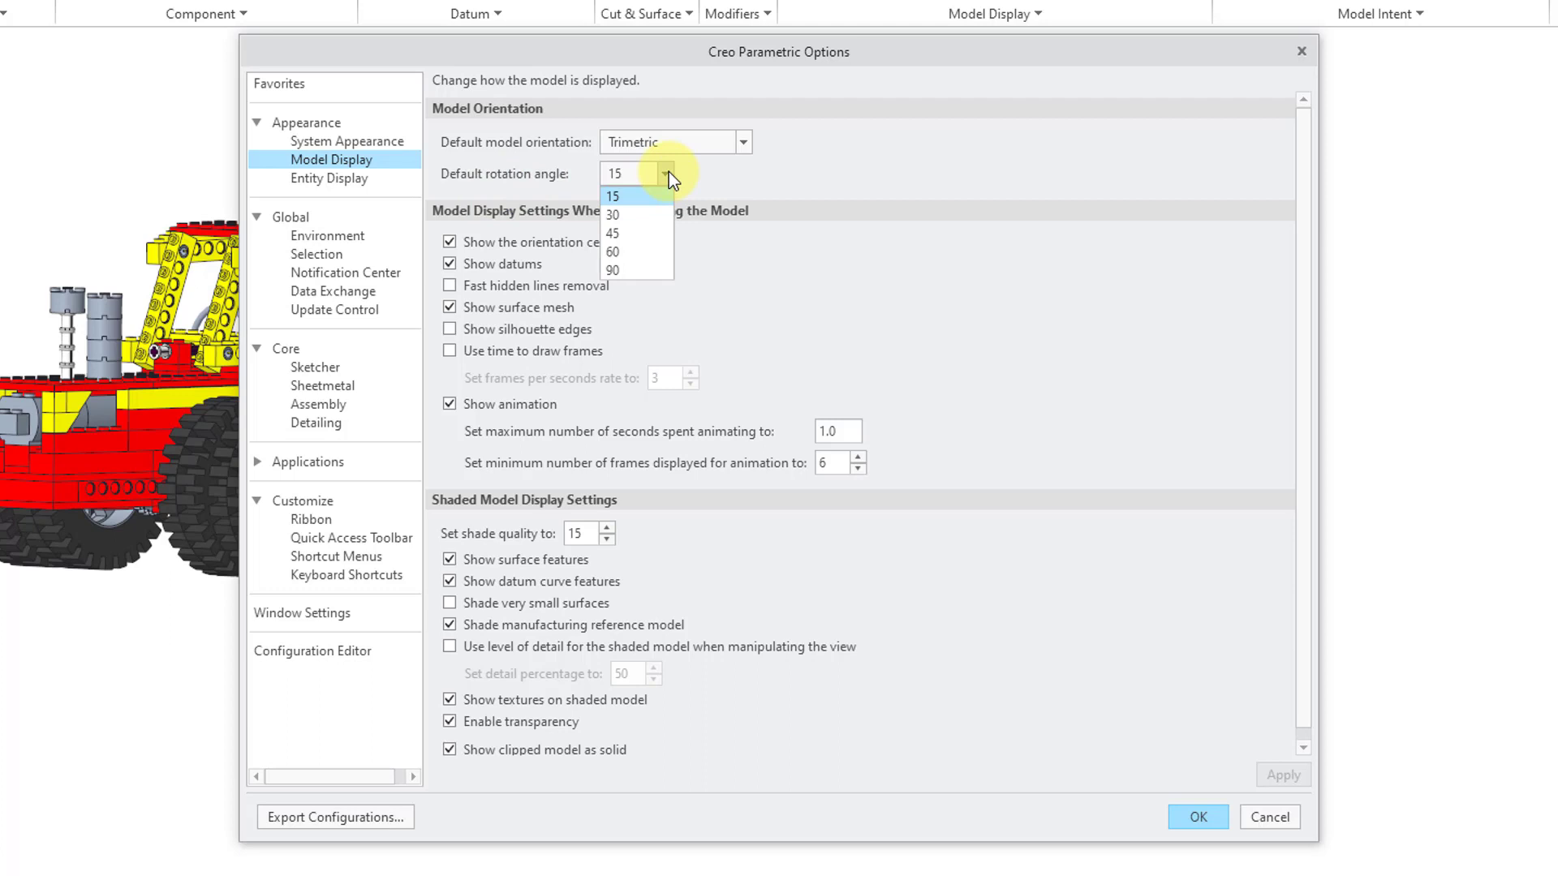
{"action": "mouse_move", "coordinate": [552, 184]}
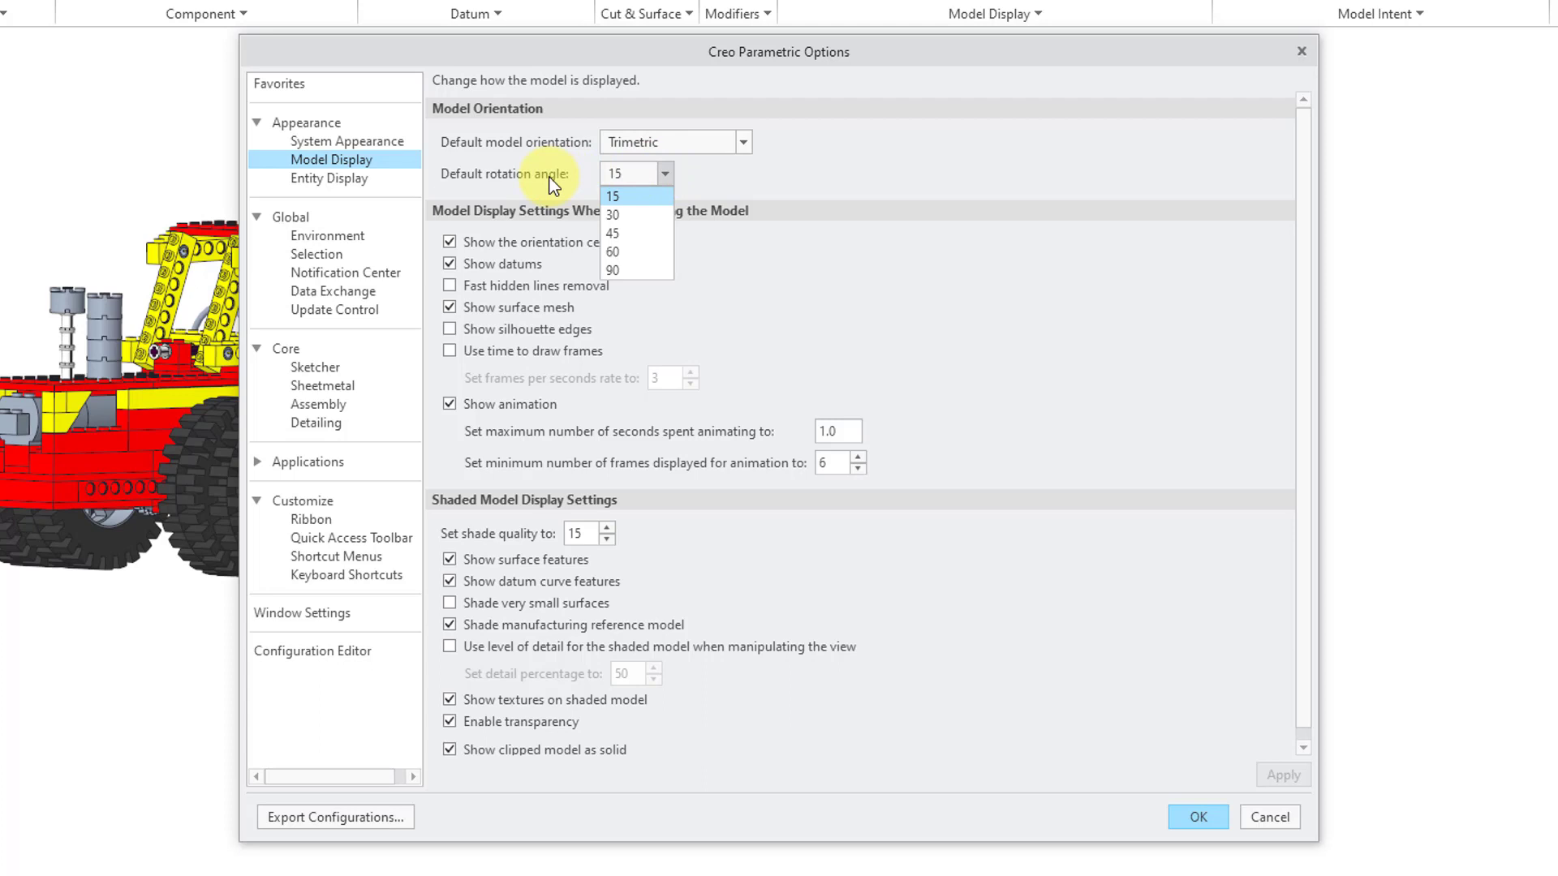
{"action": "left_click", "coordinate": [613, 196]}
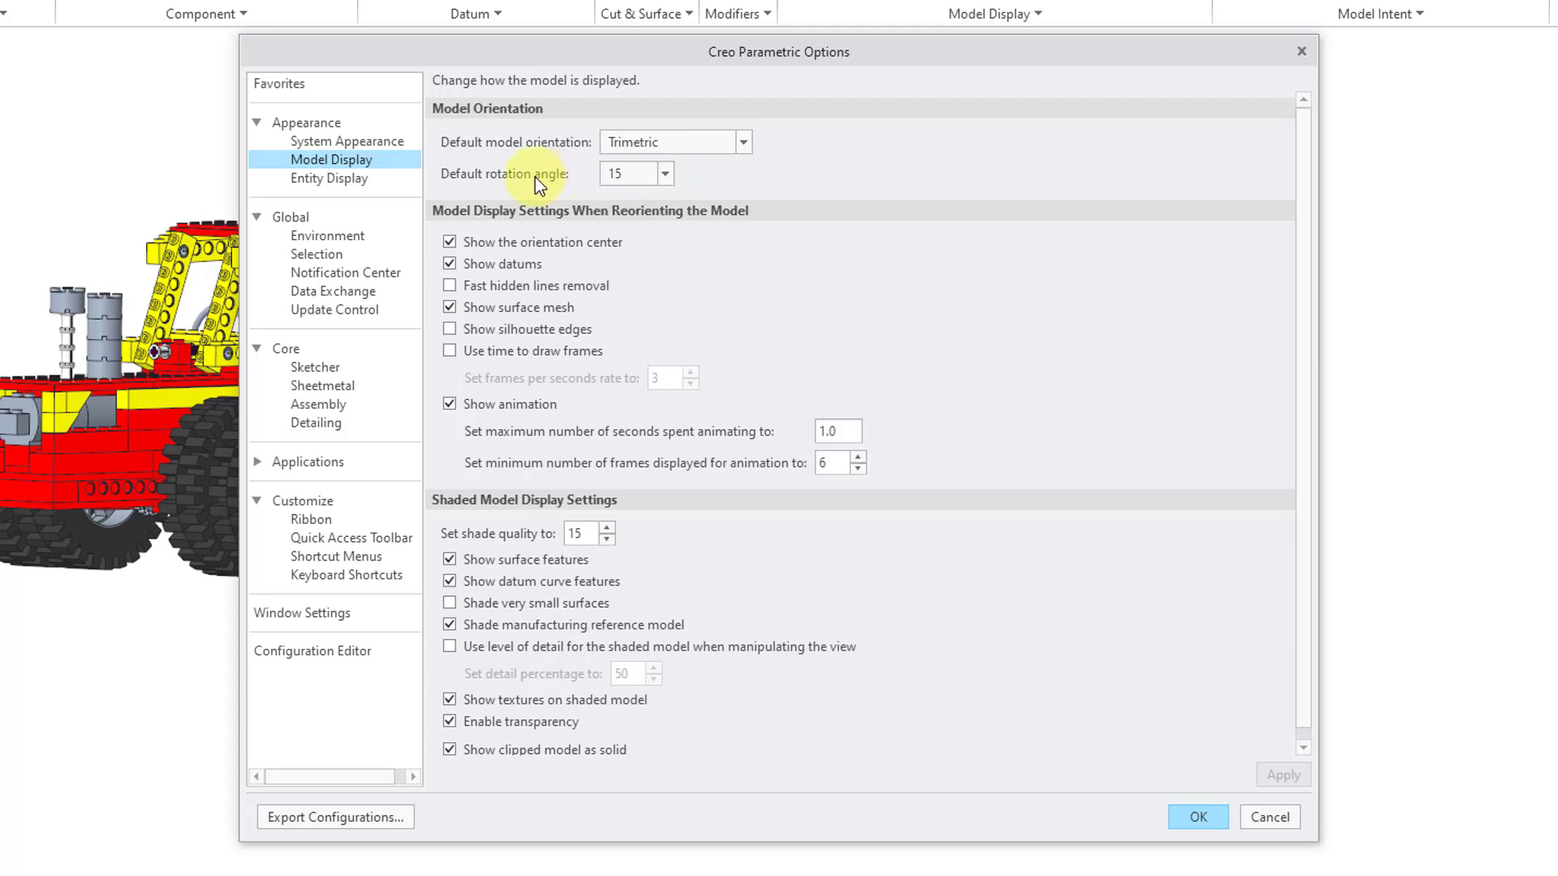
{"action": "mouse_move", "coordinate": [537, 183]}
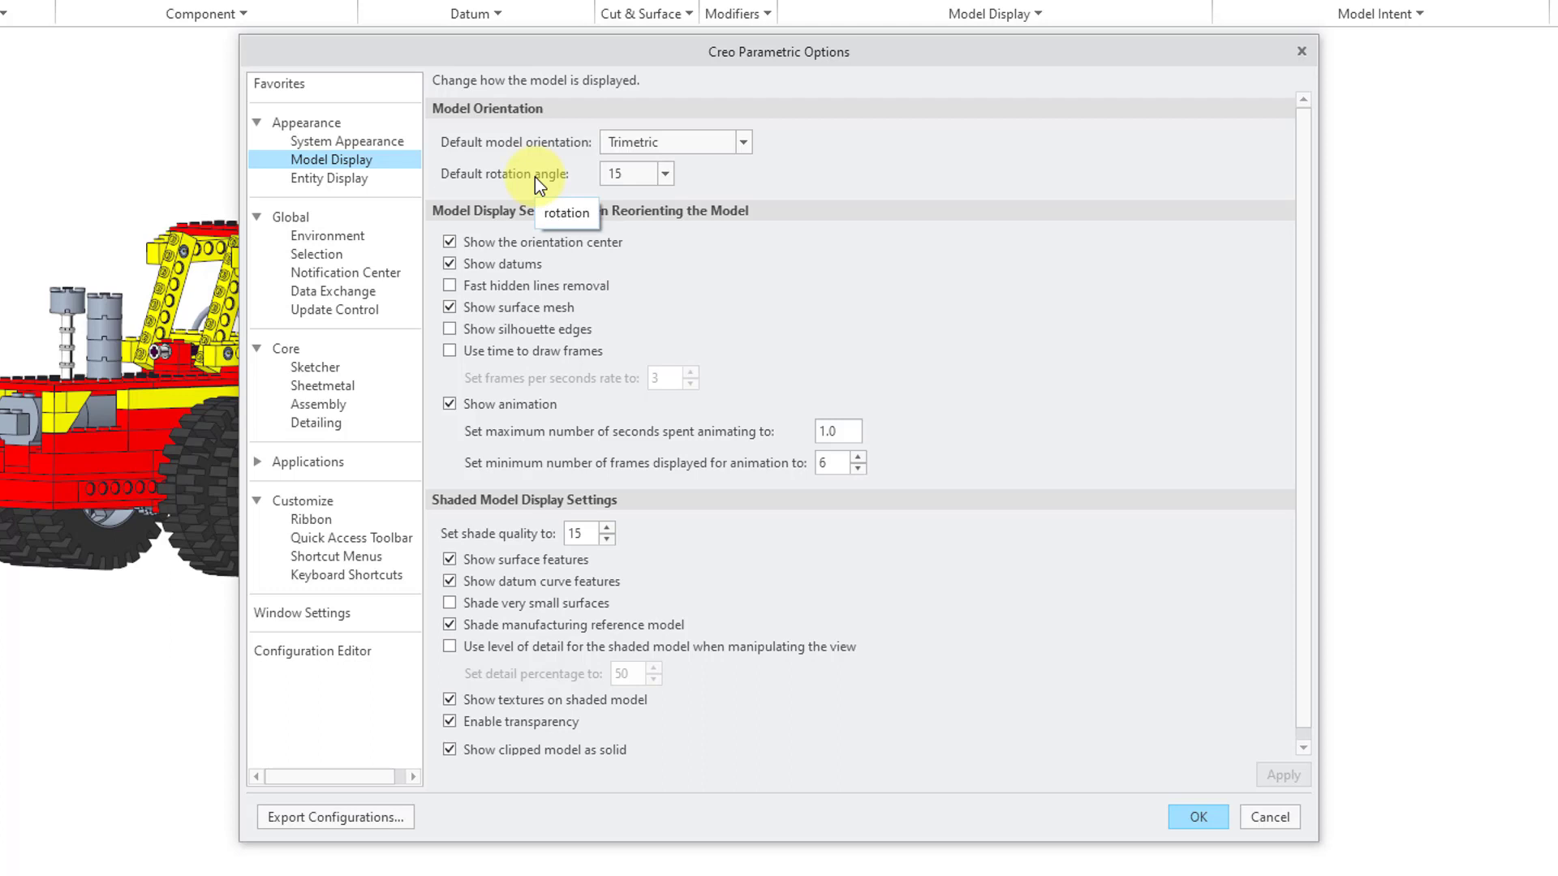
{"action": "mouse_move", "coordinate": [342, 659]}
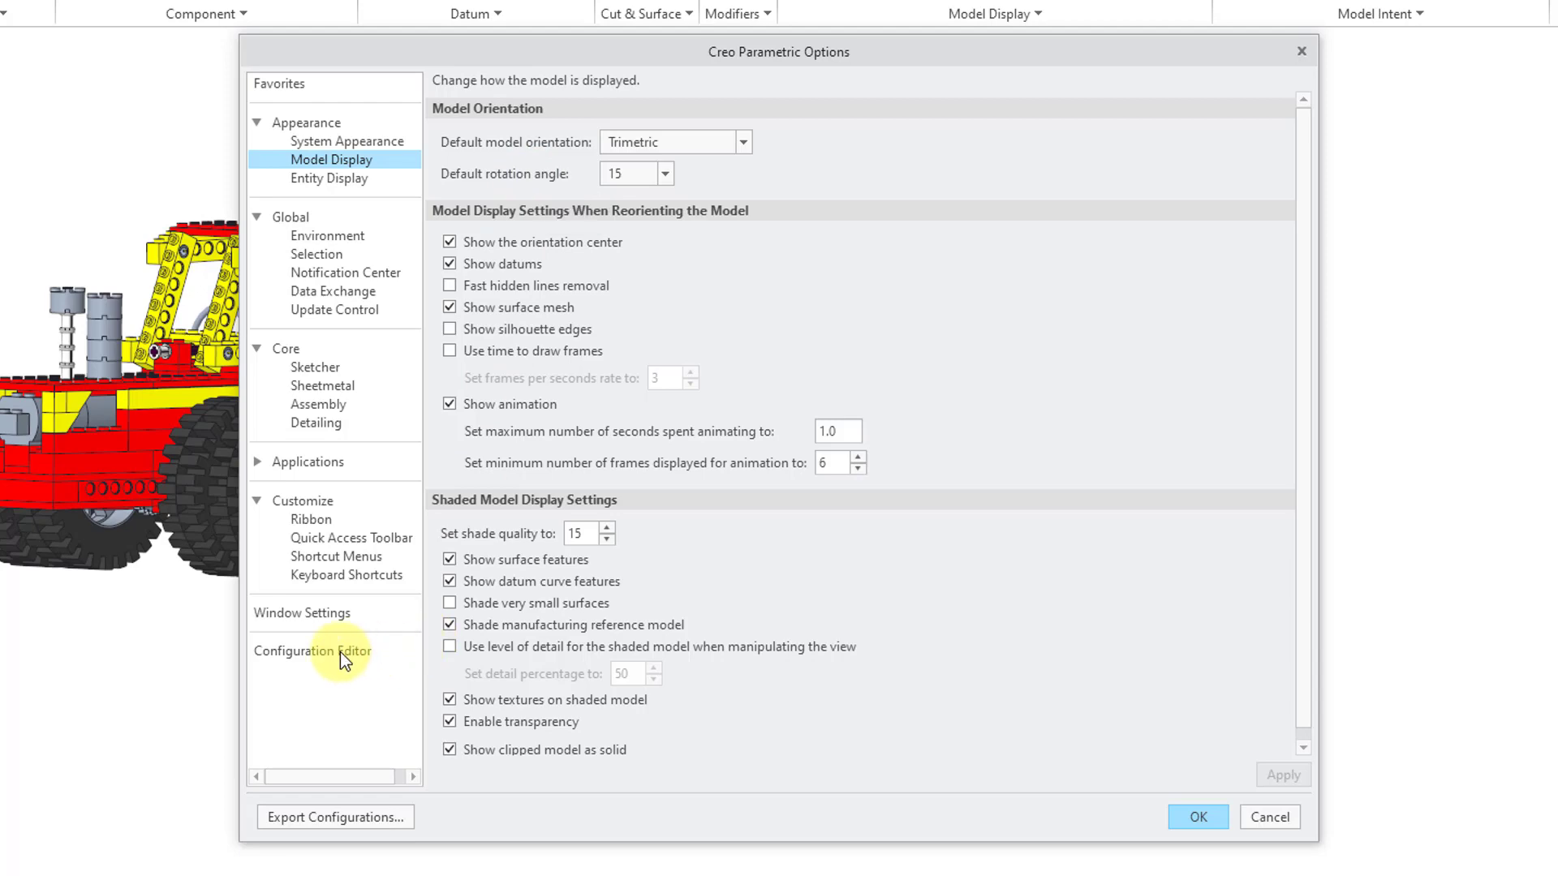
Search the Configuration Editor options for 'rotat'.
{"action": "left_click", "coordinate": [312, 650]}
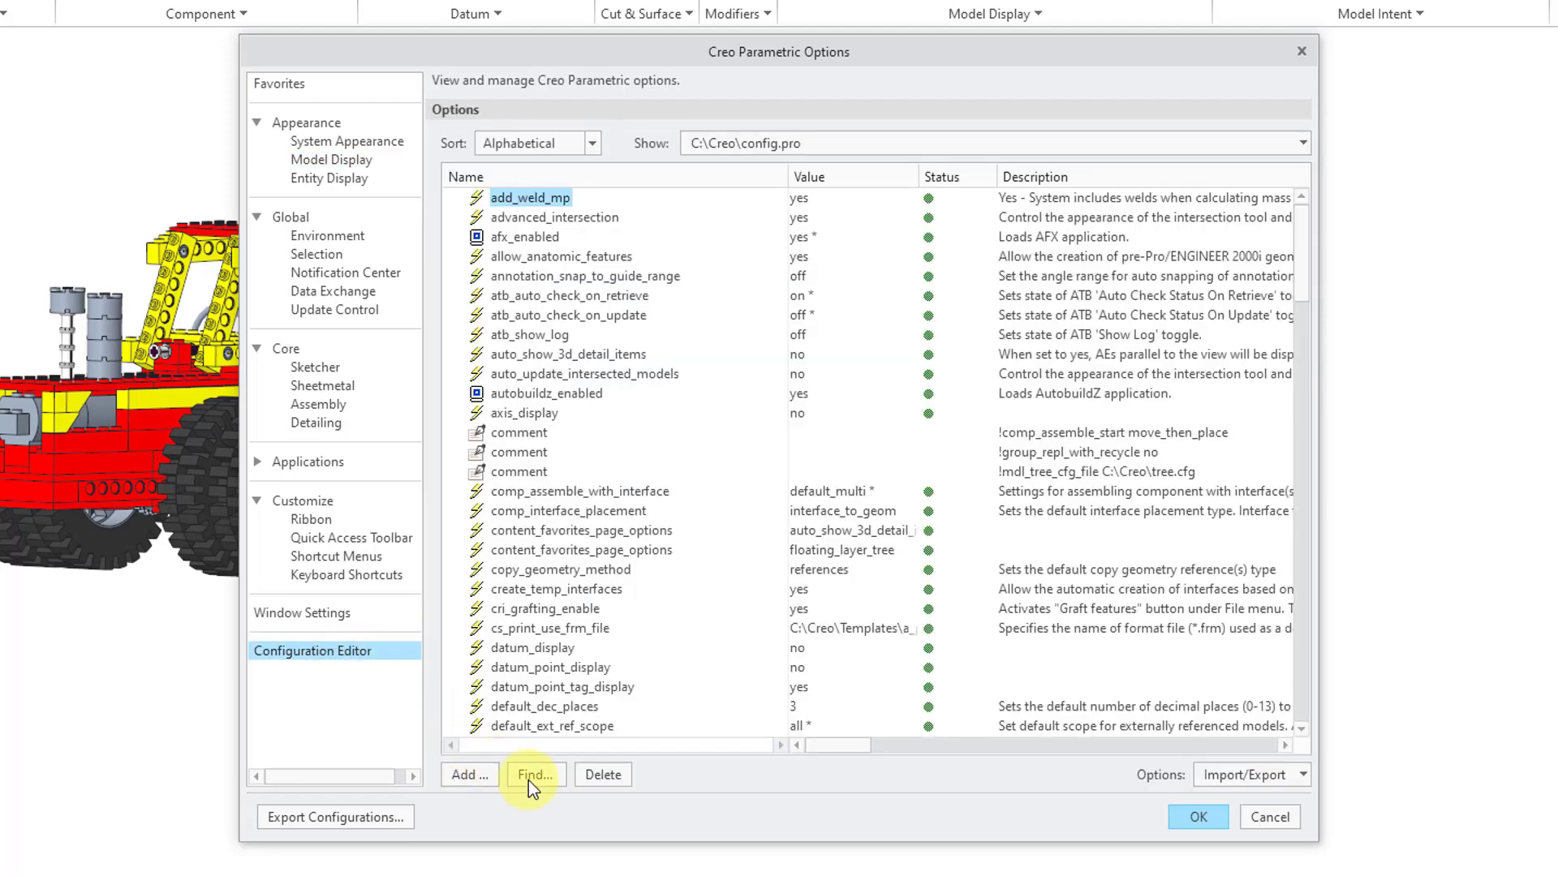
{"action": "left_click", "coordinate": [535, 775]}
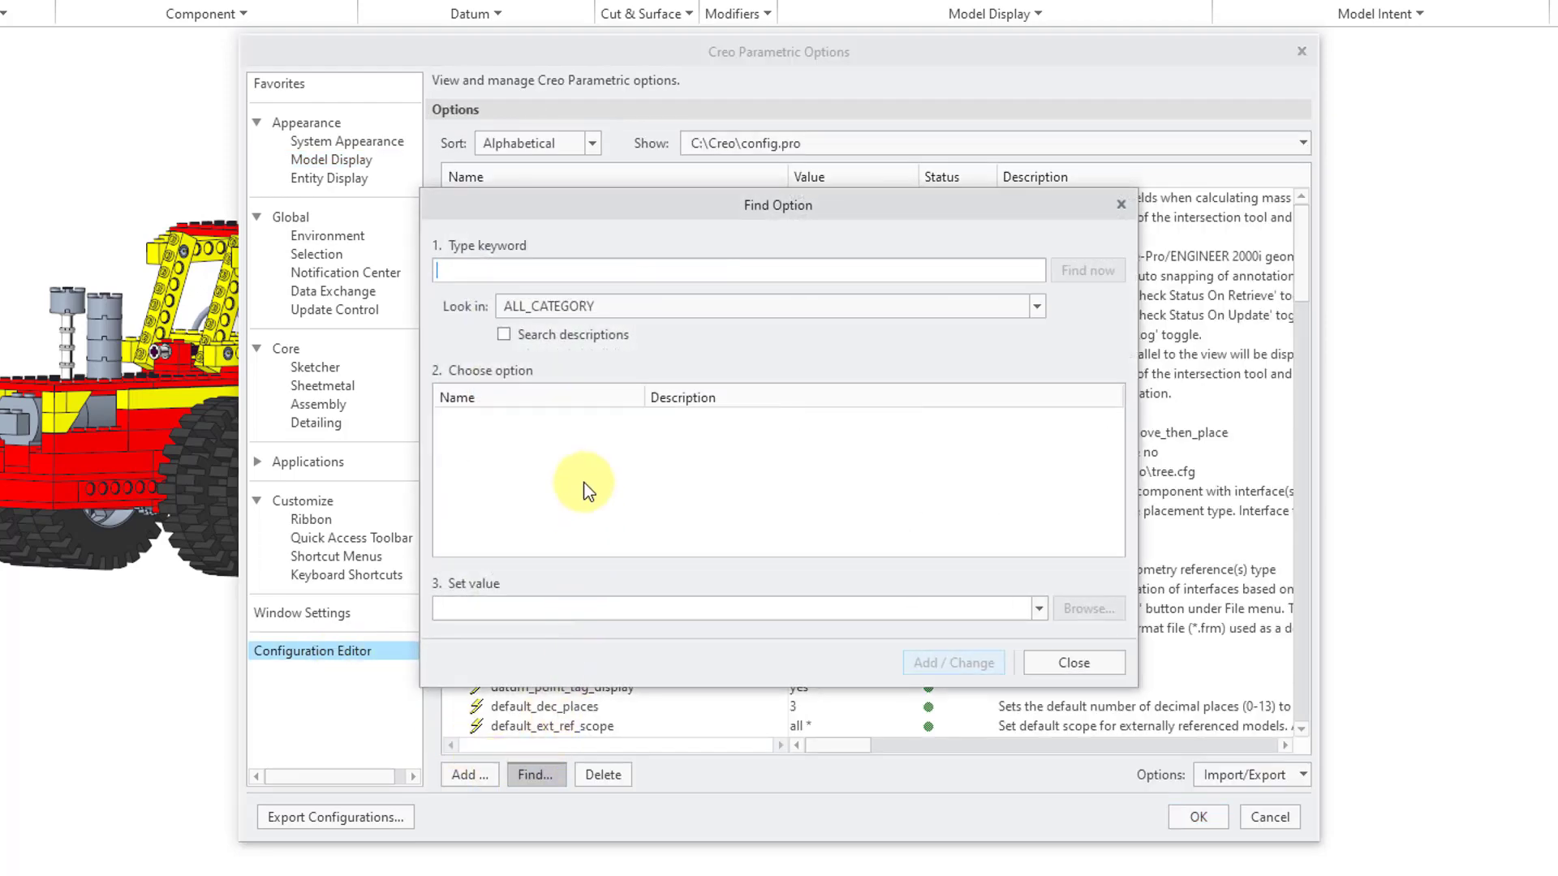
{"action": "type", "text": "rotat"}
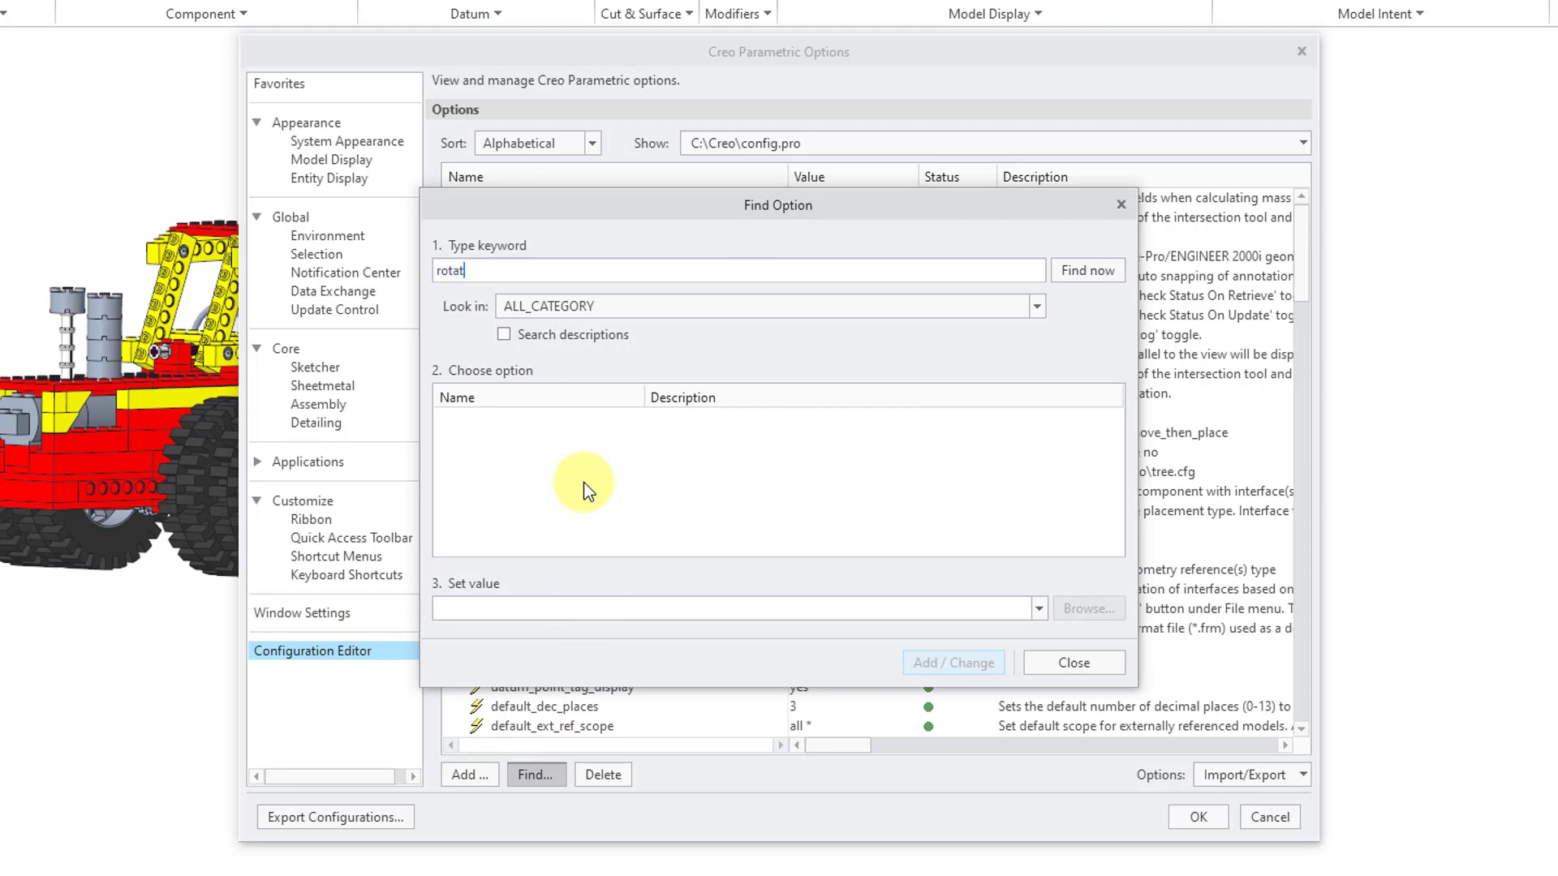
{"action": "left_click", "coordinate": [1087, 270]}
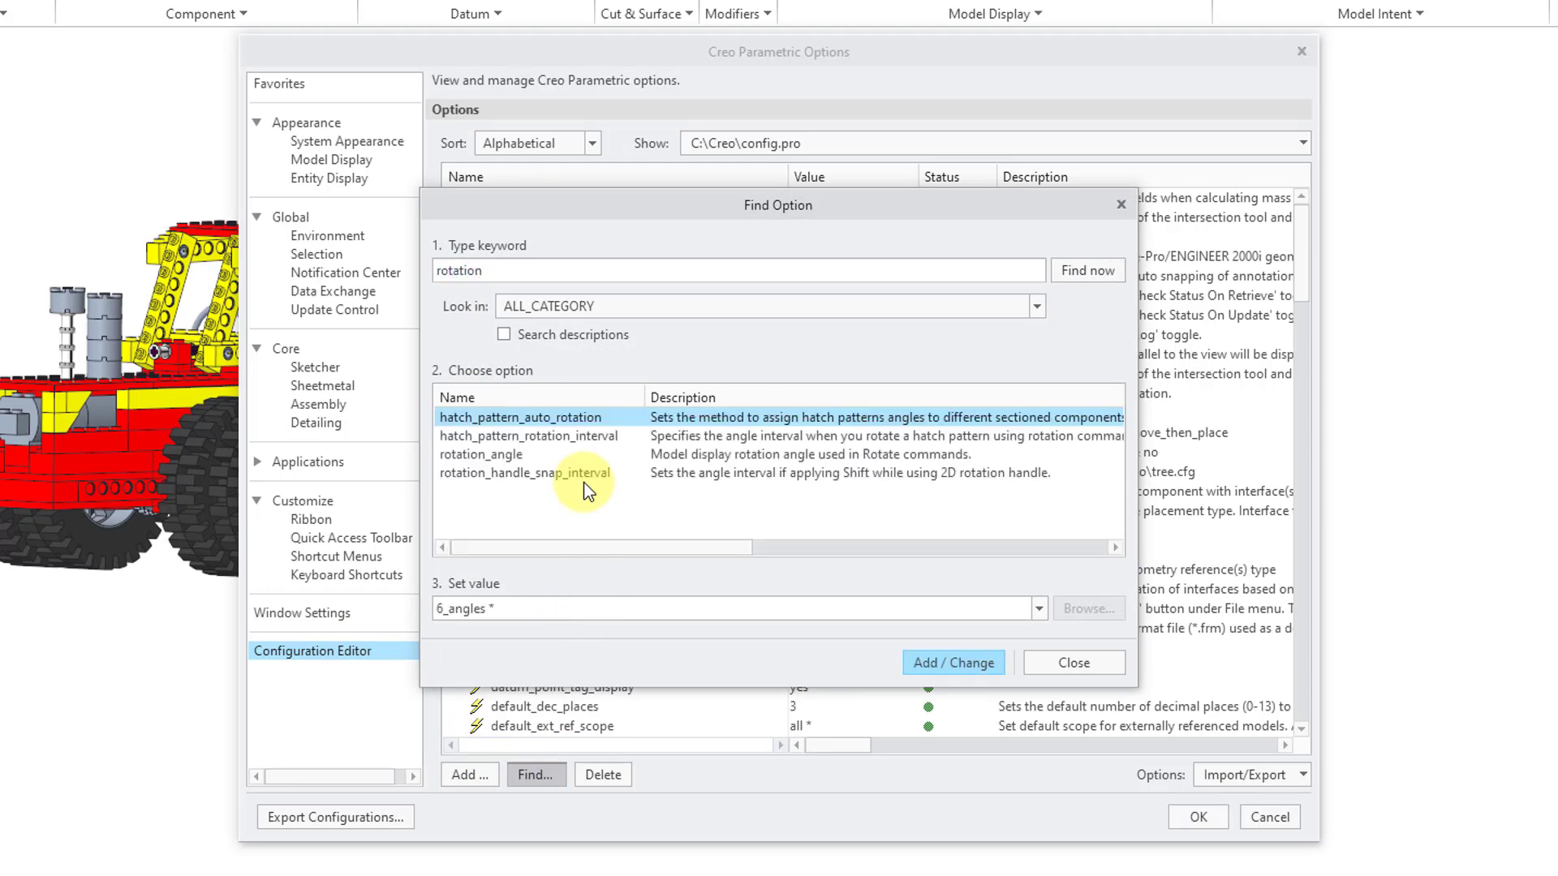
Select rotation_angle and list its values: 15, 30, 45, 60, 90.
{"action": "left_click", "coordinate": [481, 454]}
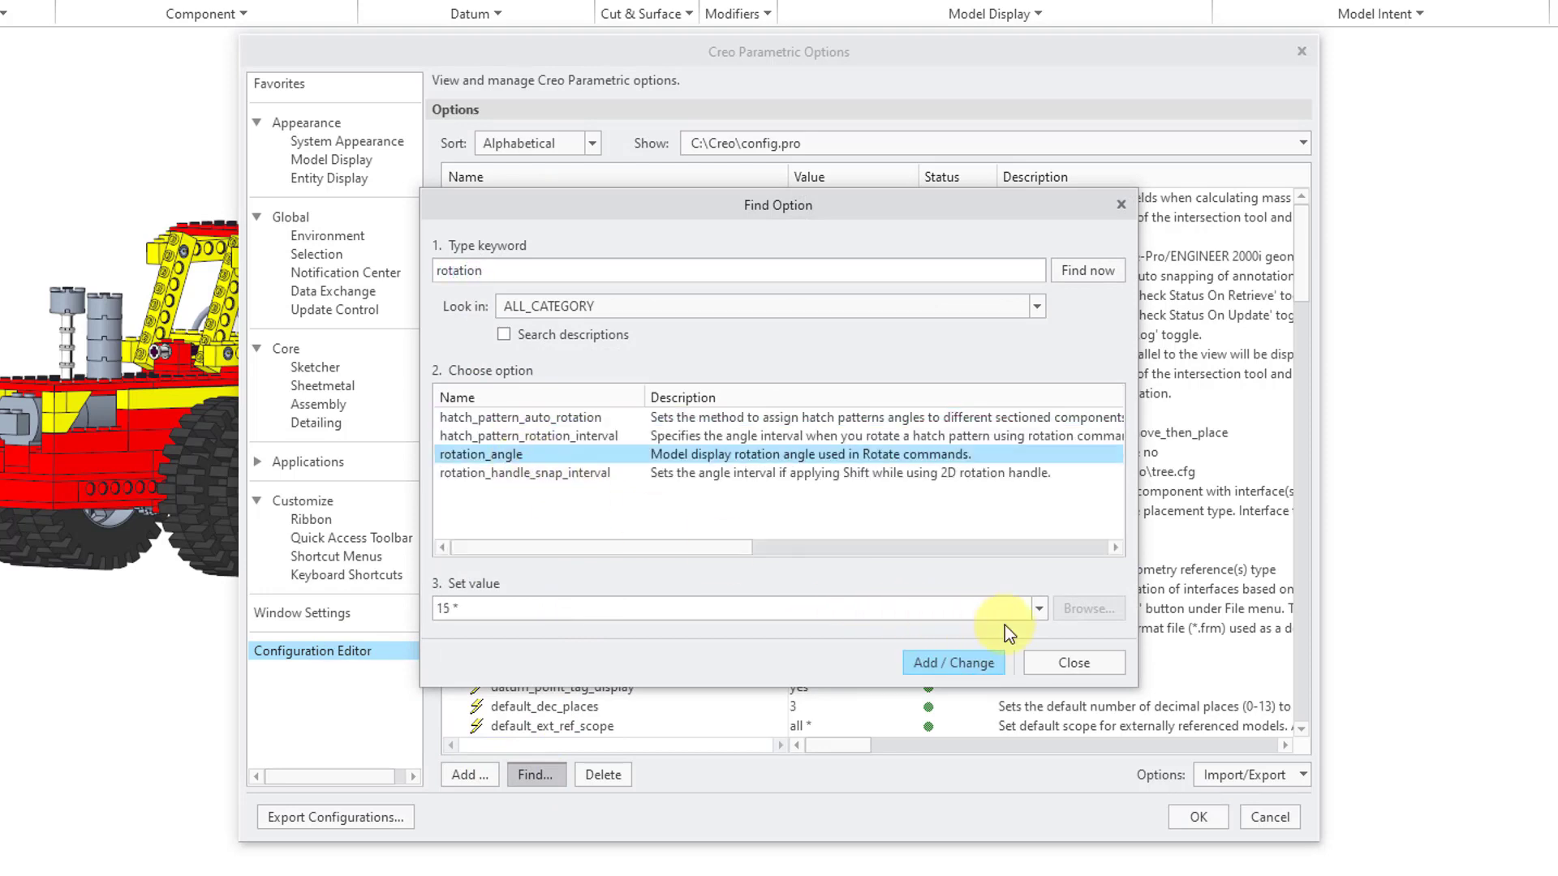
{"action": "left_click", "coordinate": [1038, 607]}
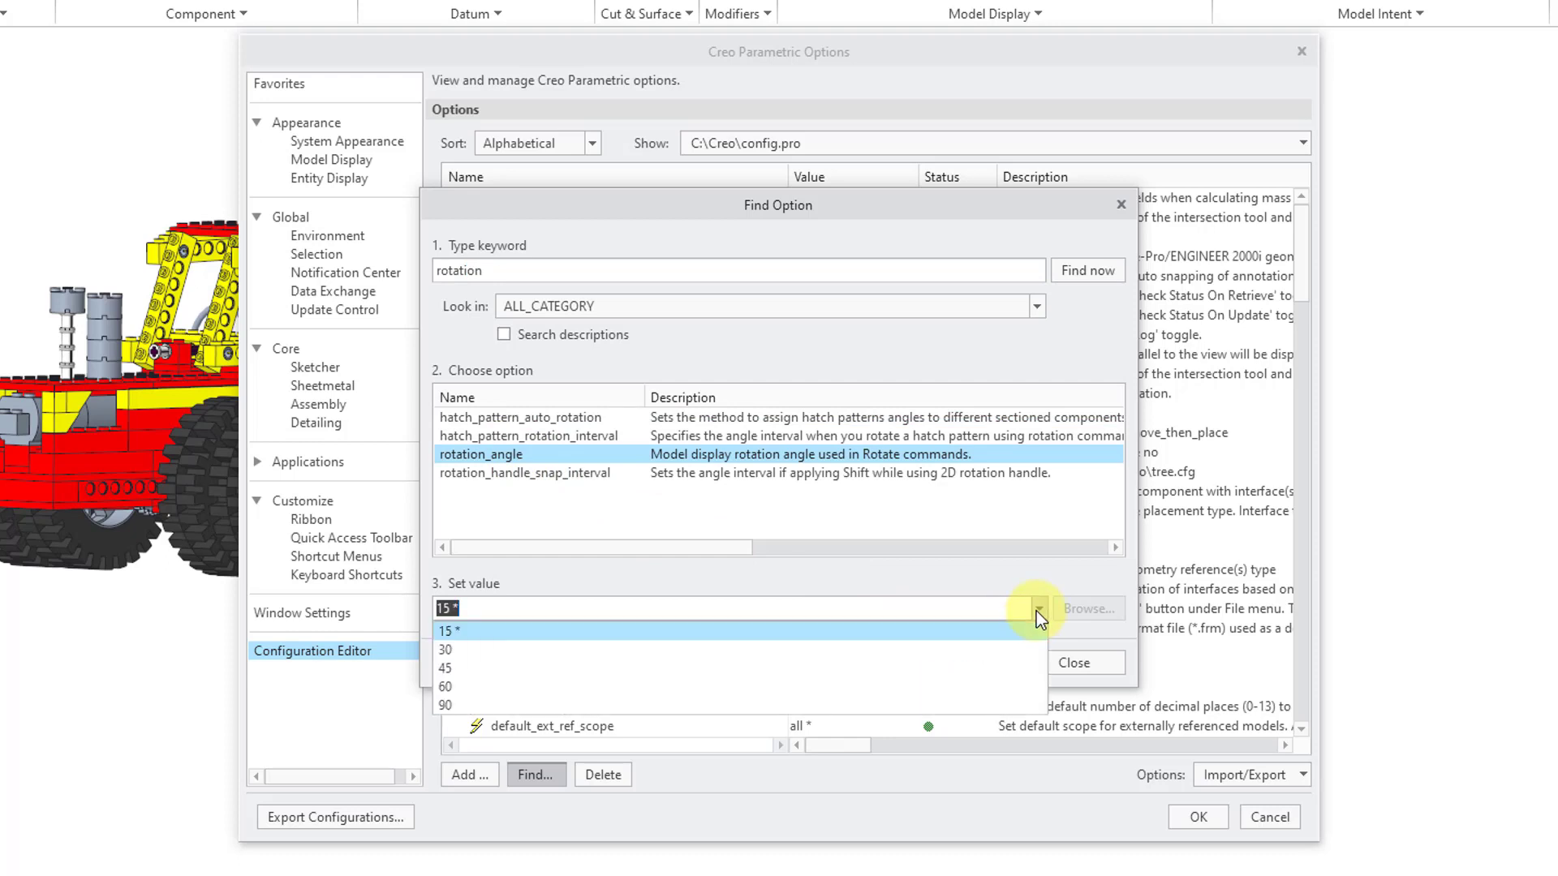